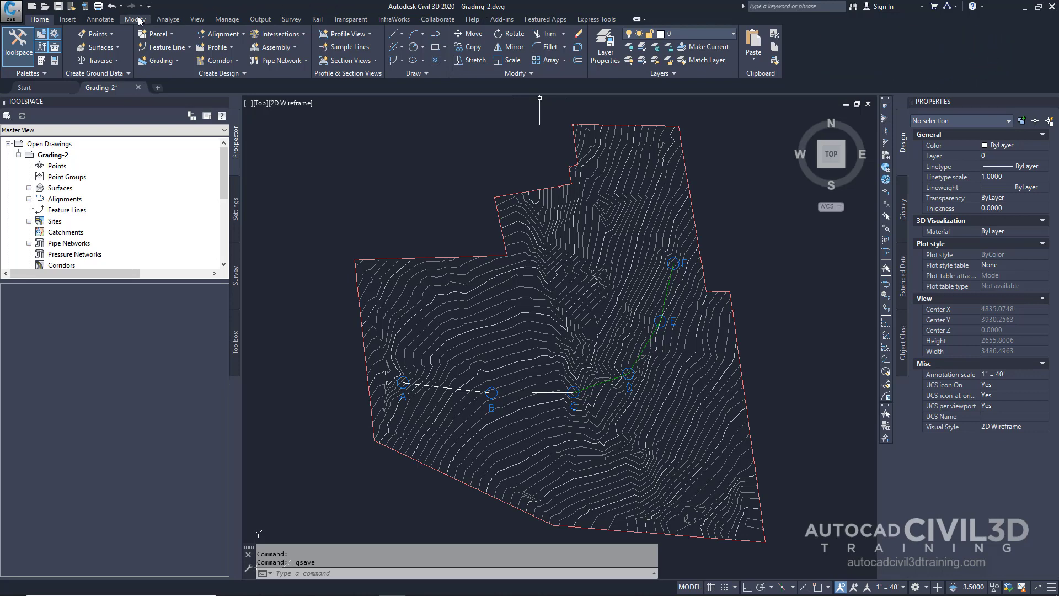
- Switch the ribbon to the Modify tools for feature line editing
click(135, 19)
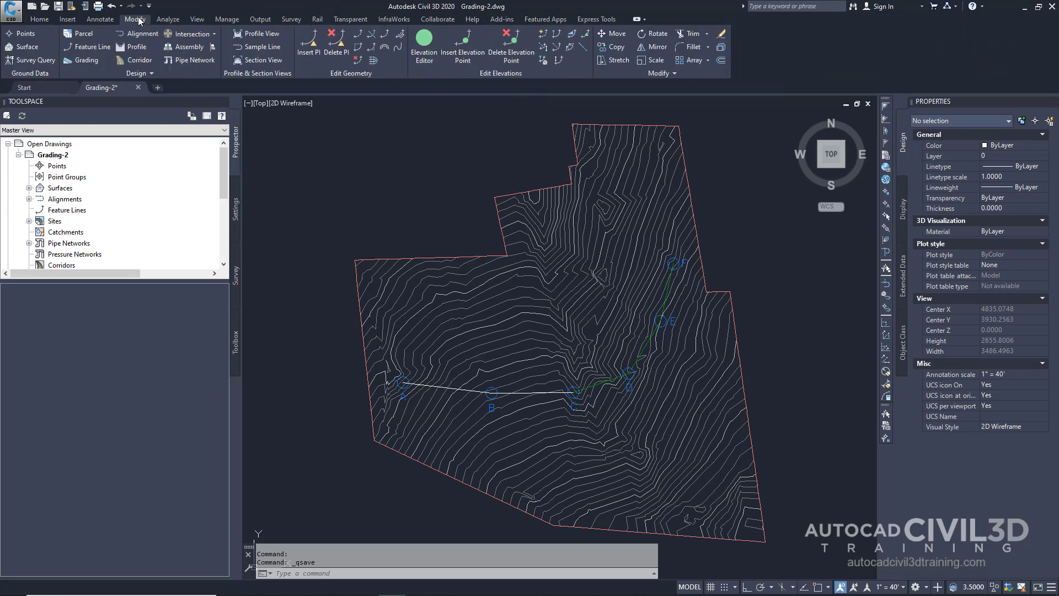
mouse_move(474, 73)
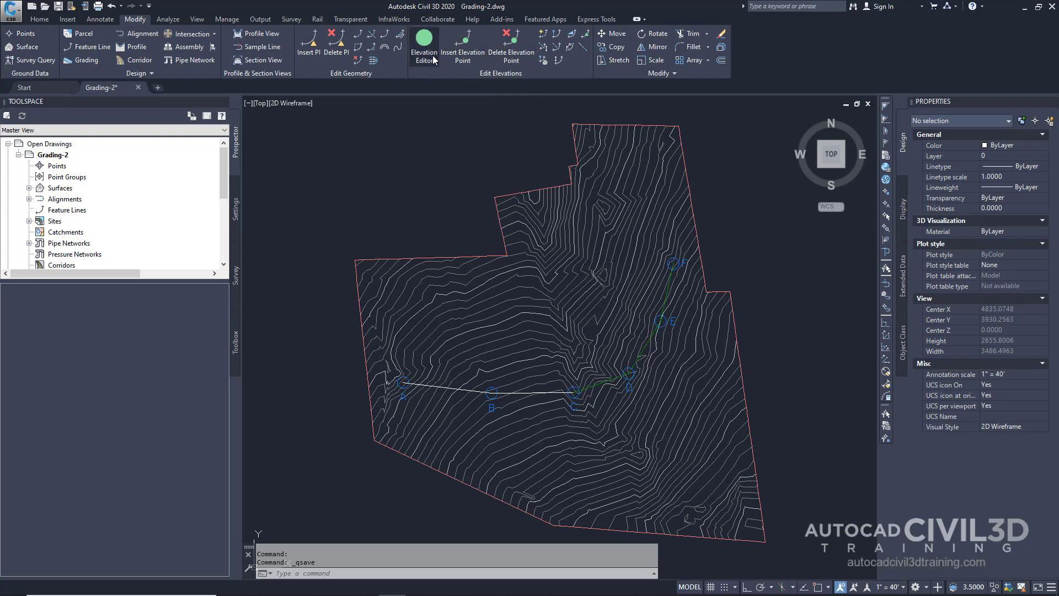
- Launch the Grading Elevation Editor and zoom in on the ditch feature line's C–F segment
click(424, 47)
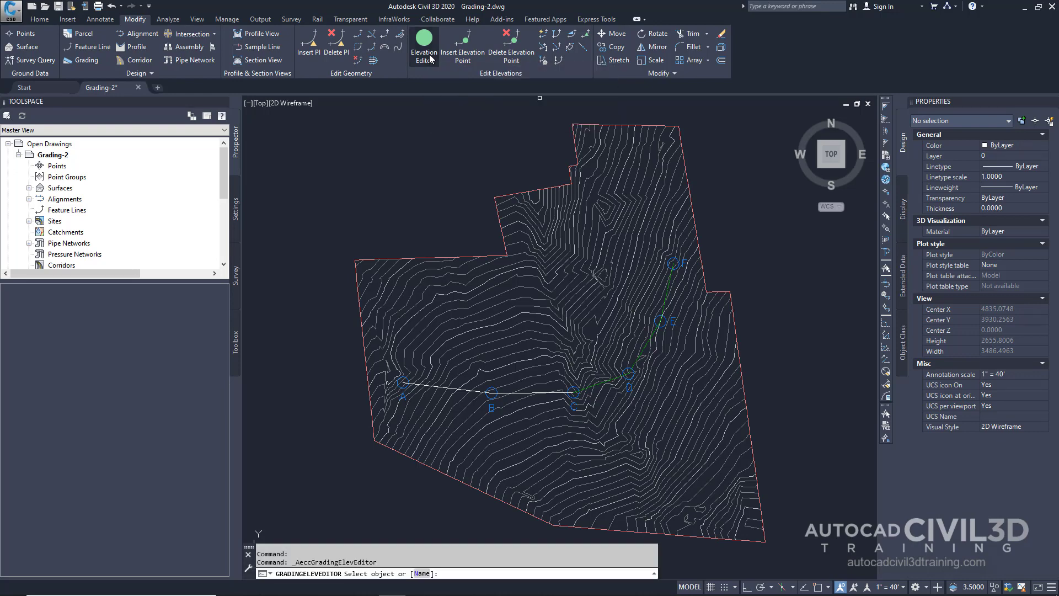
mouse_move(415, 452)
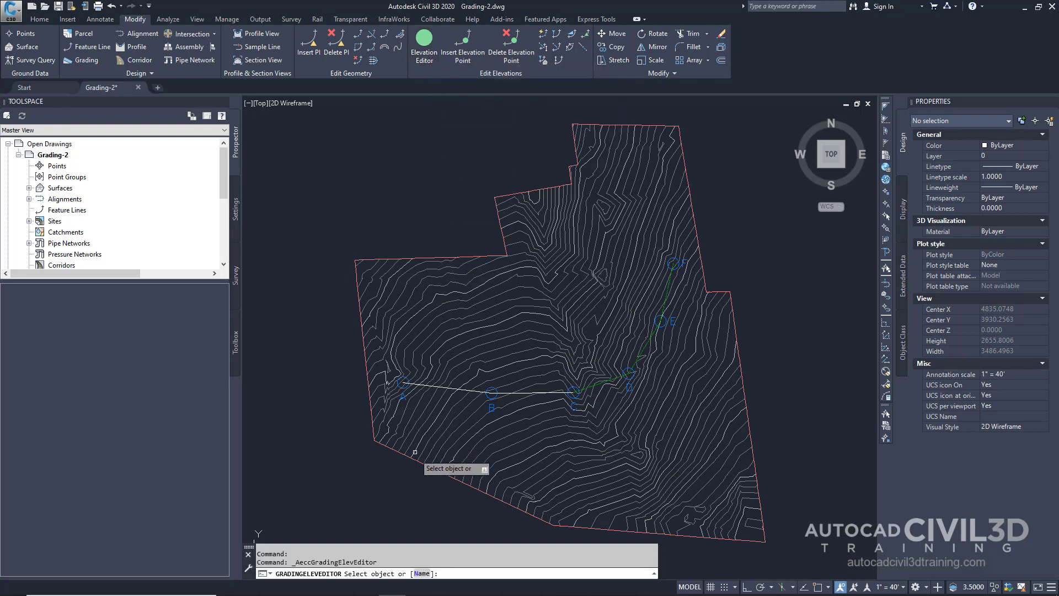
mouse_move(645, 363)
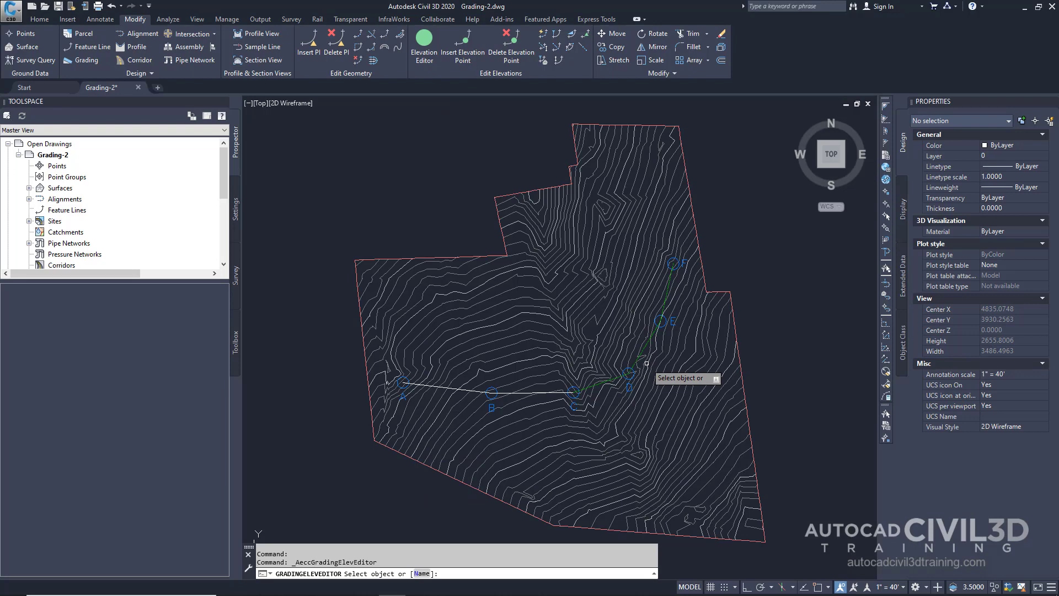
scroll(up, 3)
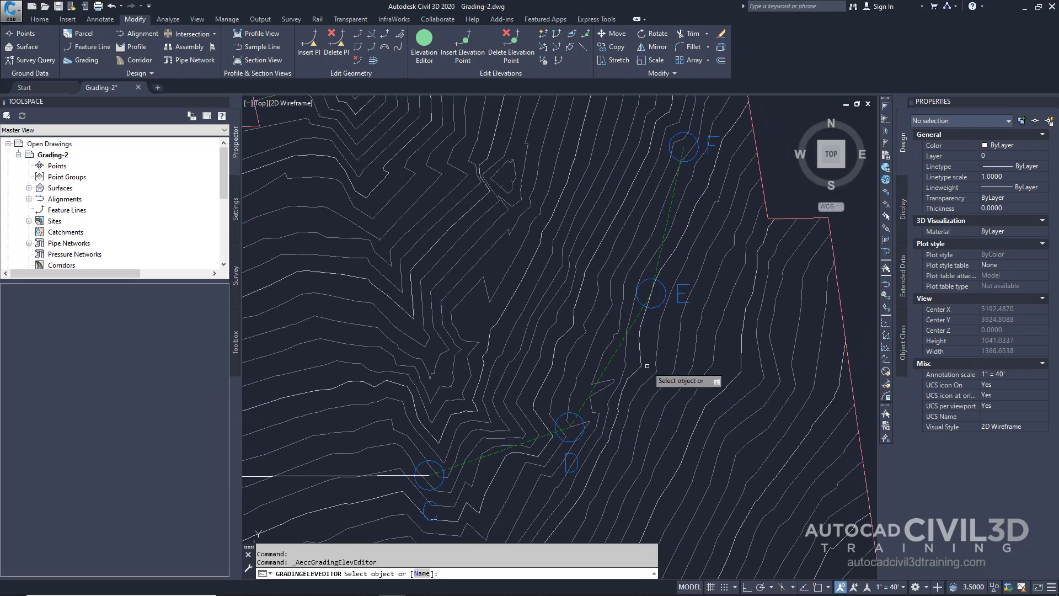
mouse_move(607, 364)
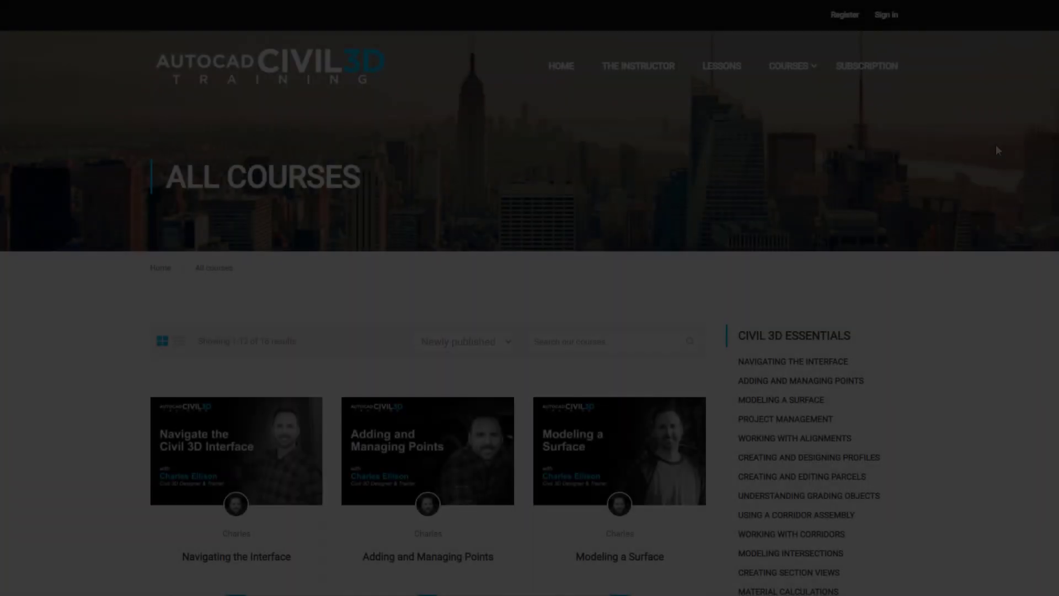
- Scroll down the course page and show the Curriculum lecture list
scroll(down, 3)
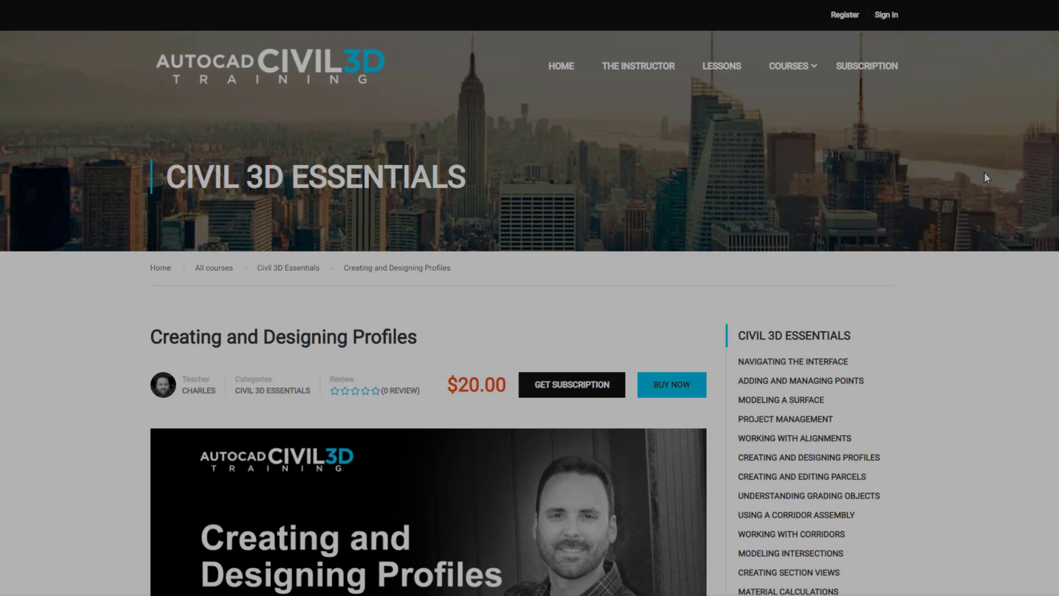
scroll(down, 3)
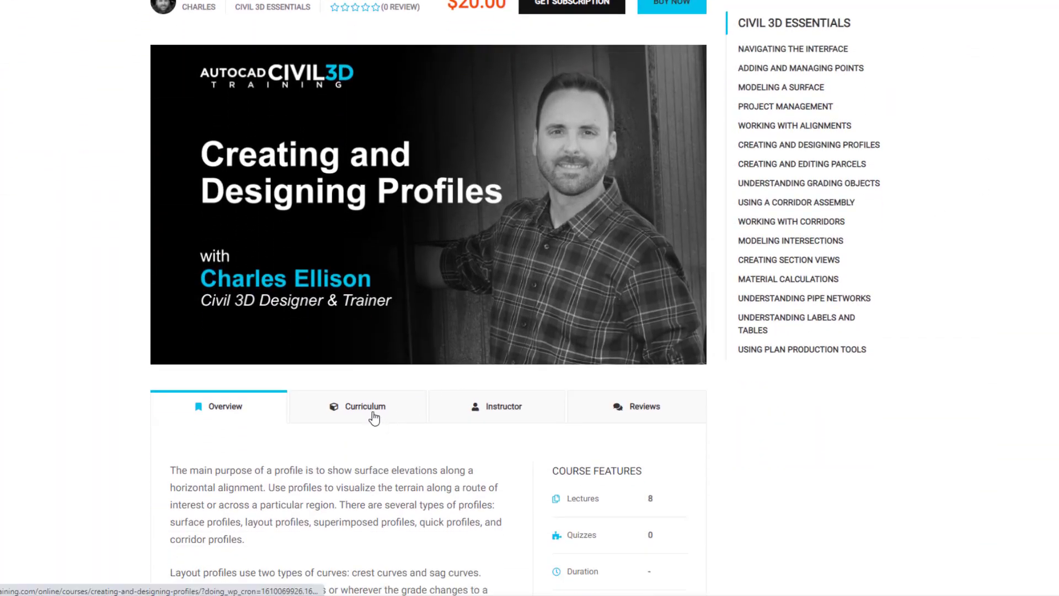
click(366, 406)
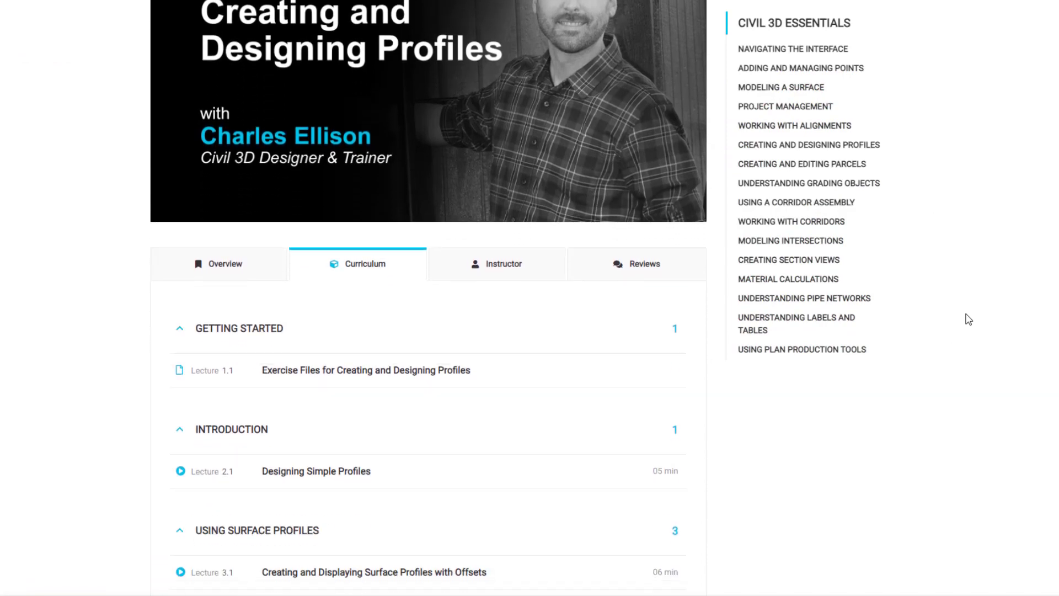
scroll(down, 3)
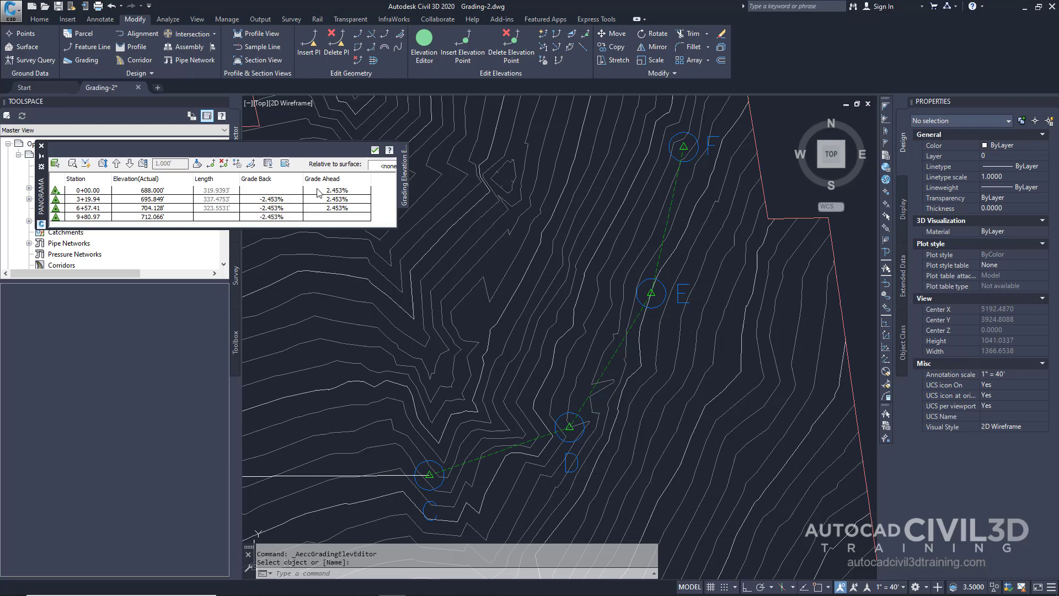
mouse_move(229, 205)
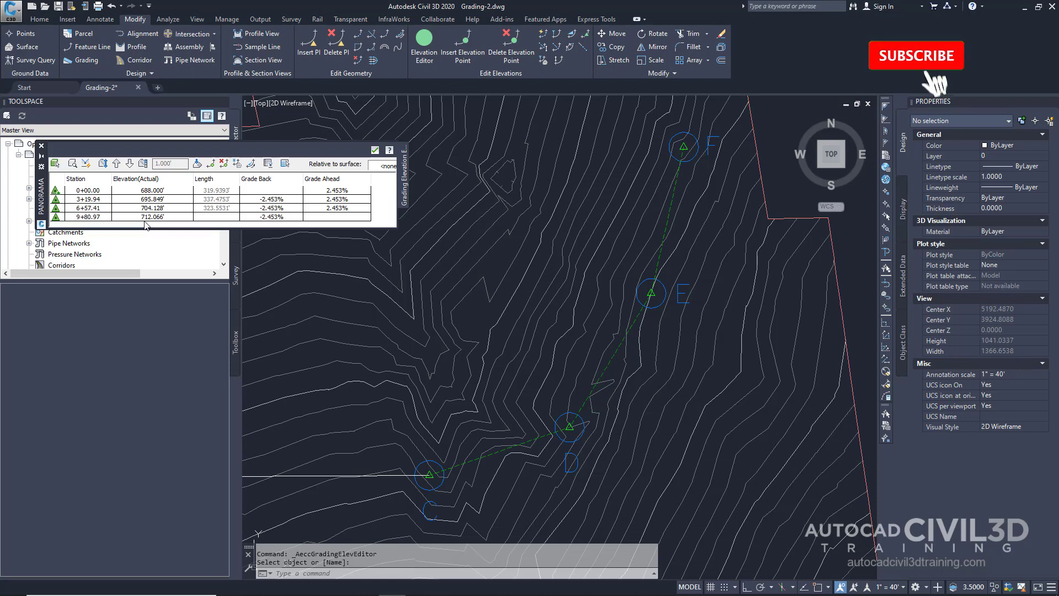
- Select the ditch feature line to list its four vertex stations, elevations and grades
click(915, 56)
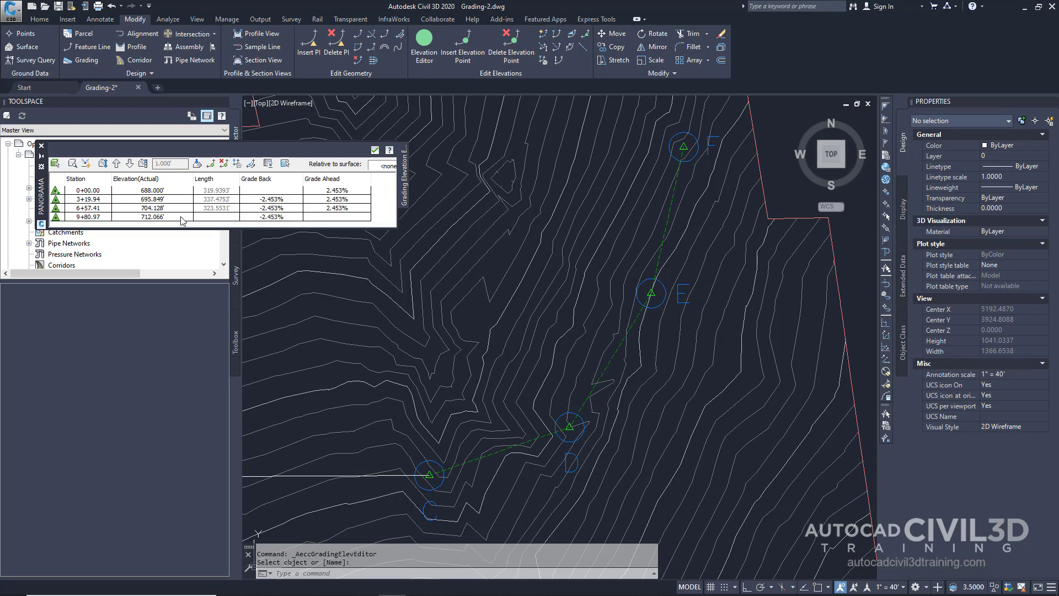
mouse_move(340, 390)
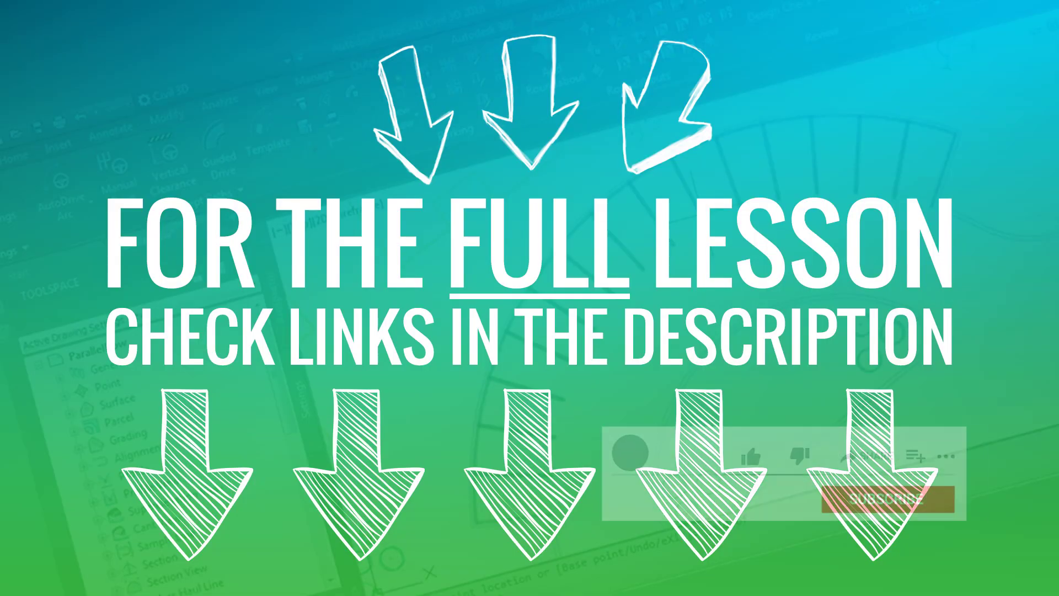
click(773, 454)
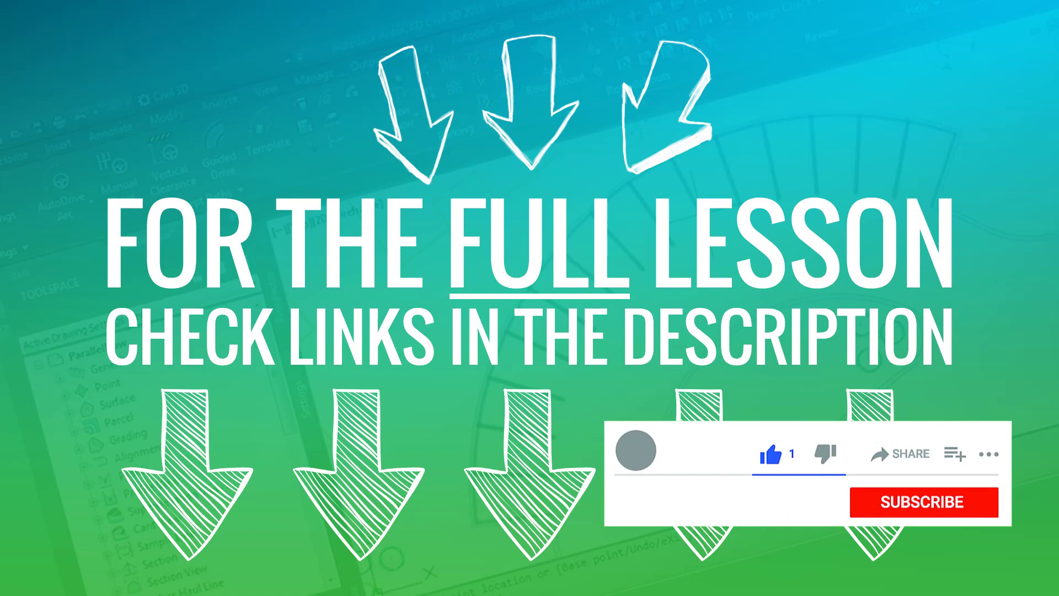